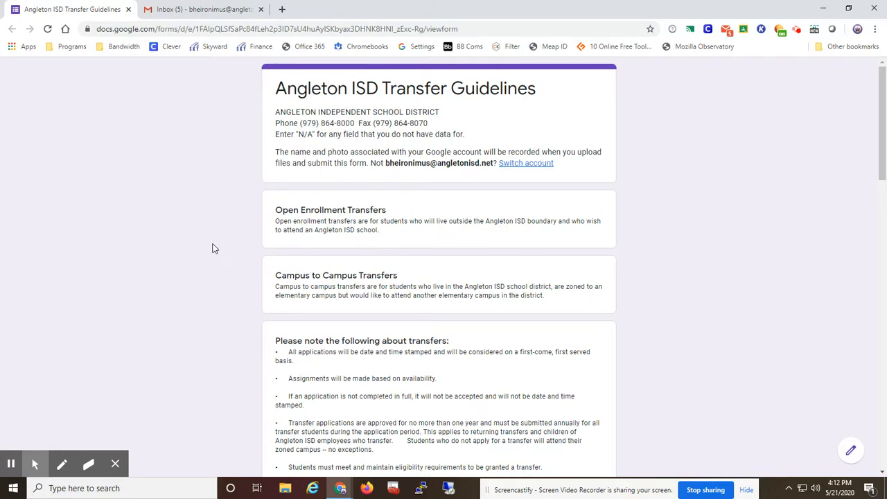
pyautogui.moveTo(201, 225)
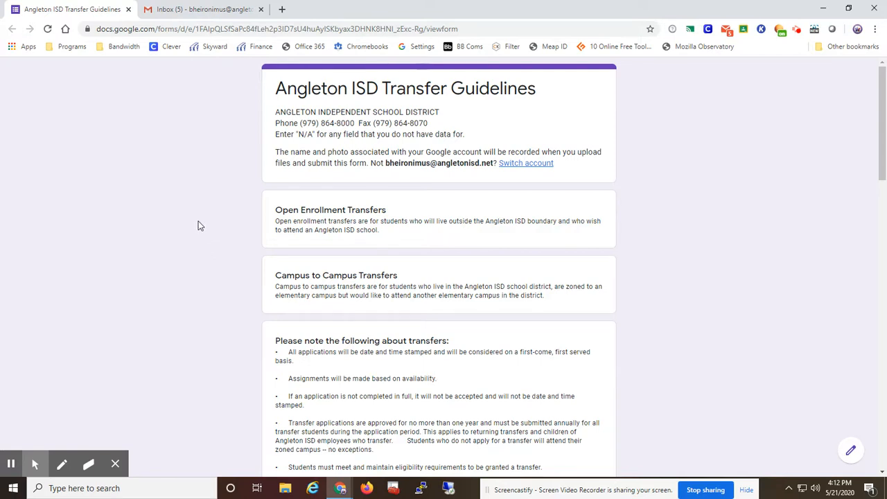
pyautogui.moveTo(204, 225)
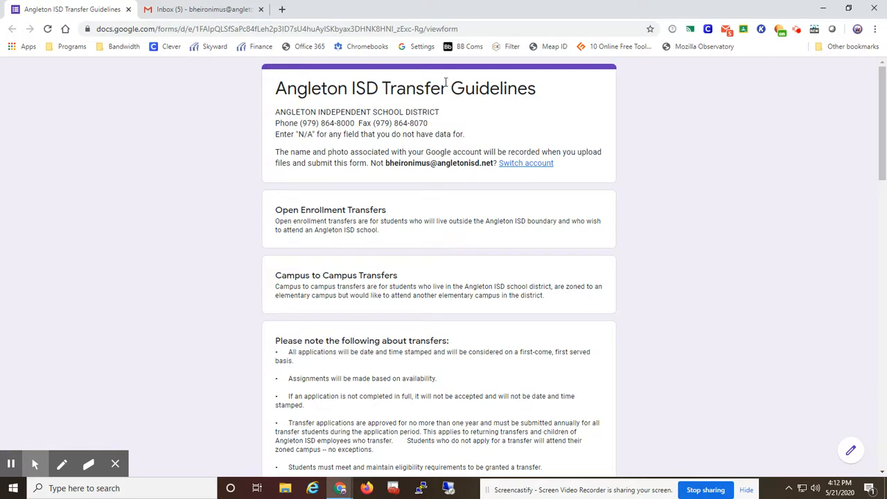
pyautogui.moveTo(399, 90)
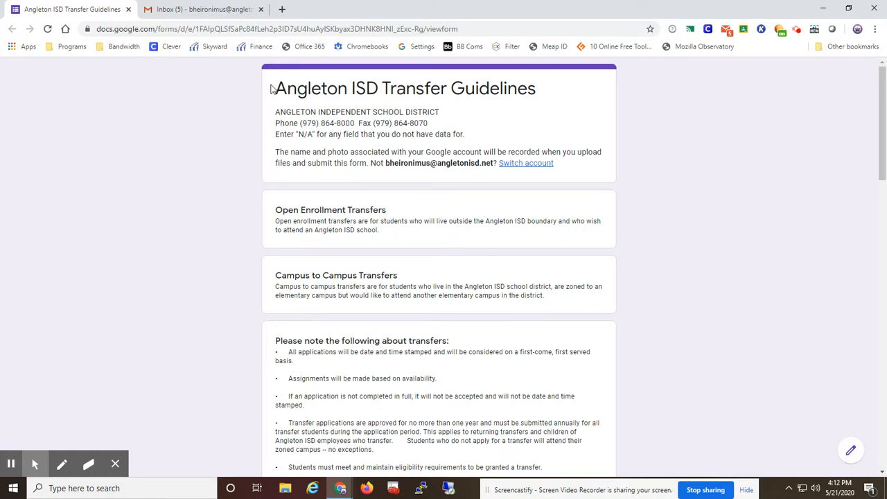
pyautogui.moveTo(552, 92)
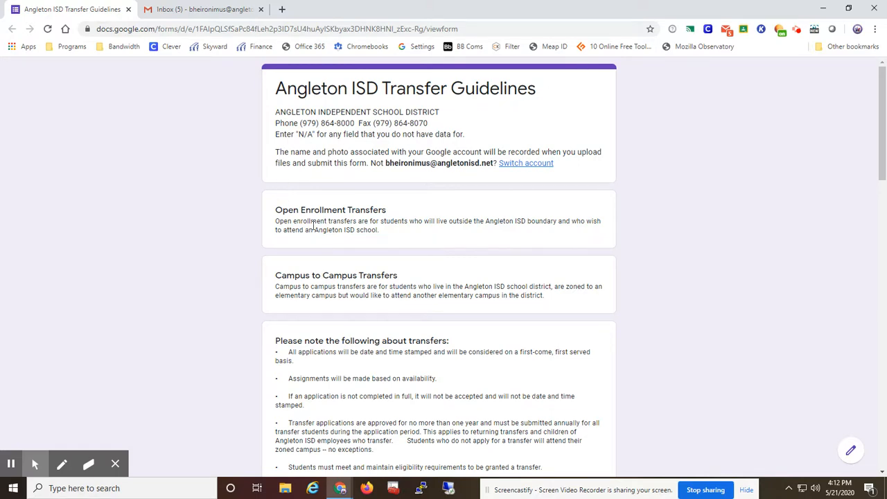
pyautogui.moveTo(408, 254)
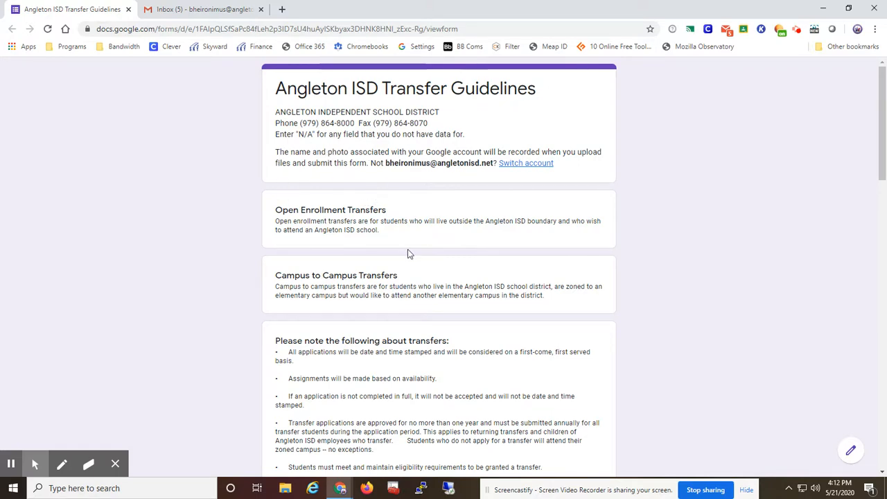
# Scroll to the end of the Angleton ISD transfer guidelines and advance to the application.
pyautogui.scroll(-3)
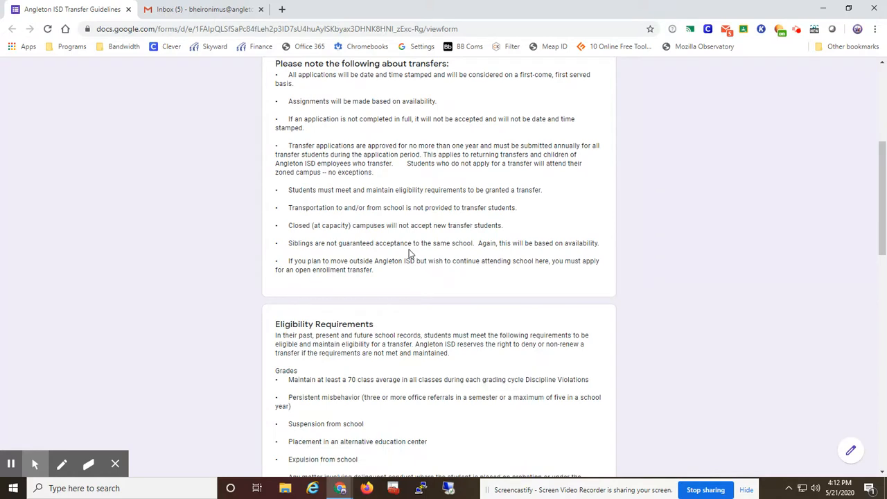
pyautogui.scroll(-3)
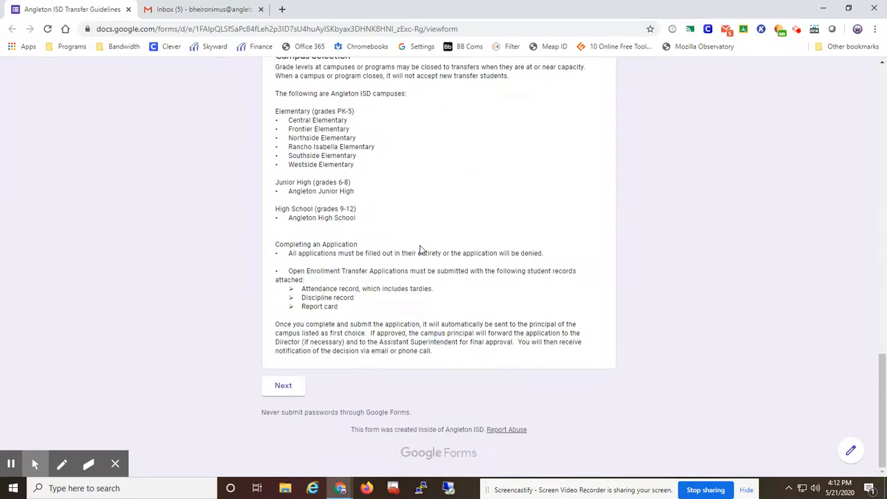
pyautogui.click(282, 385)
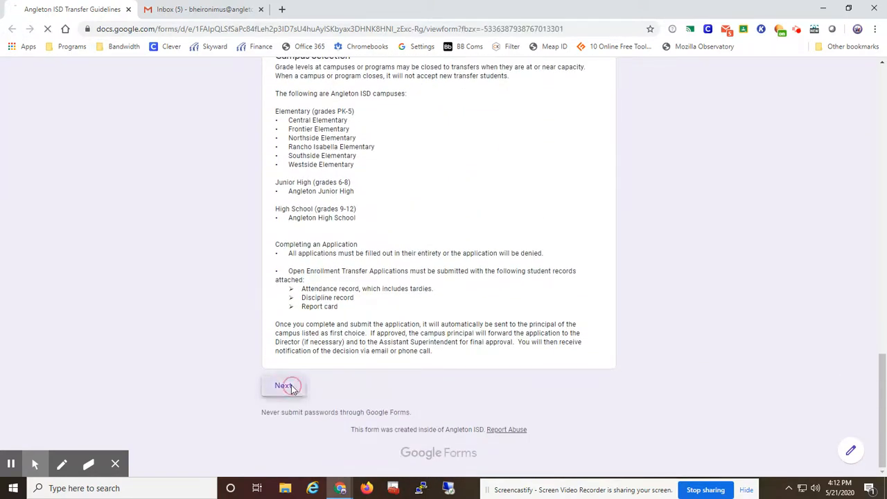
pyautogui.click(283, 385)
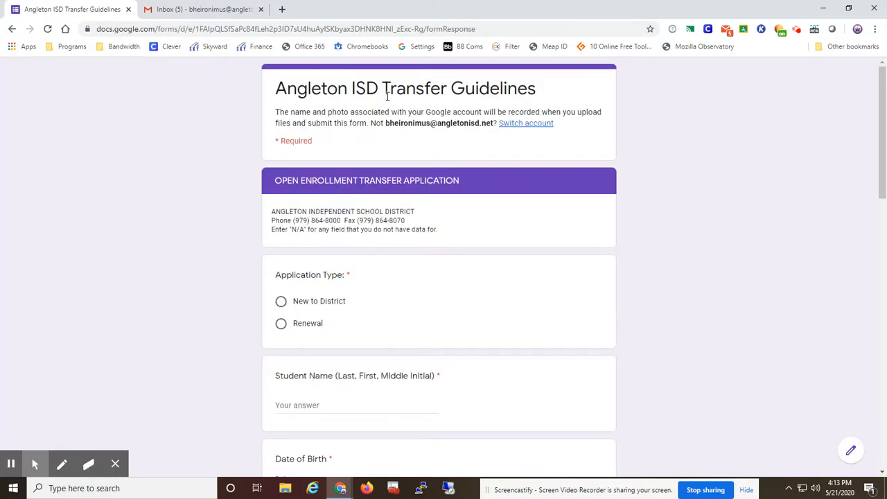
pyautogui.moveTo(346, 213)
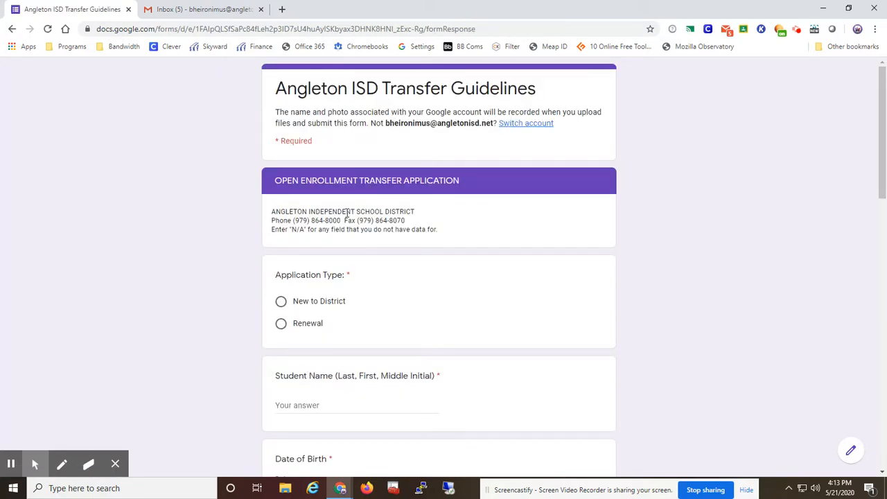
pyautogui.scroll(-3)
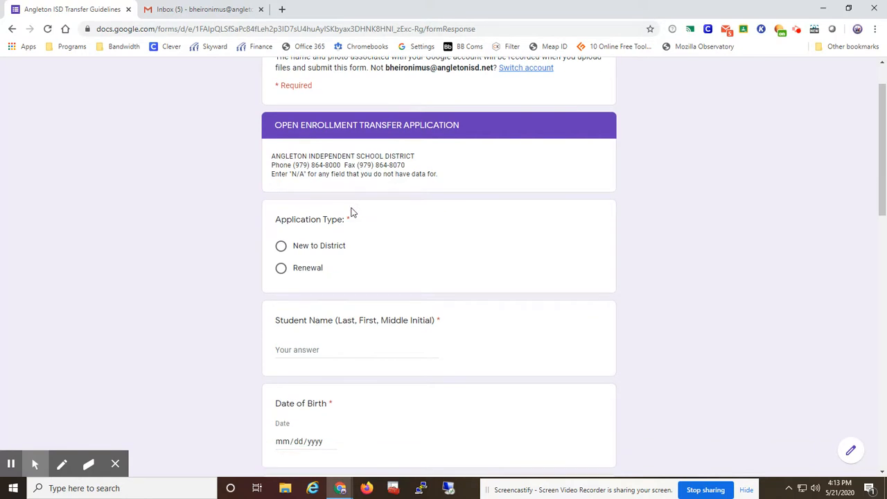
pyautogui.moveTo(350, 142)
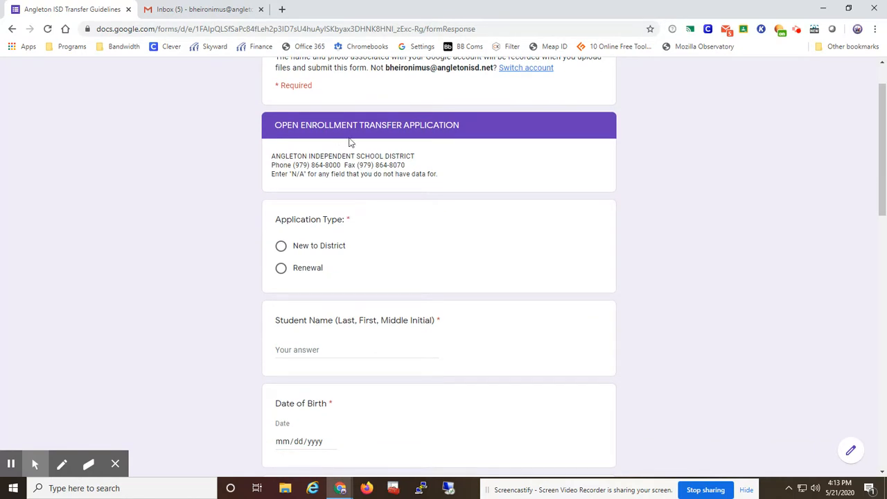
pyautogui.scroll(-3)
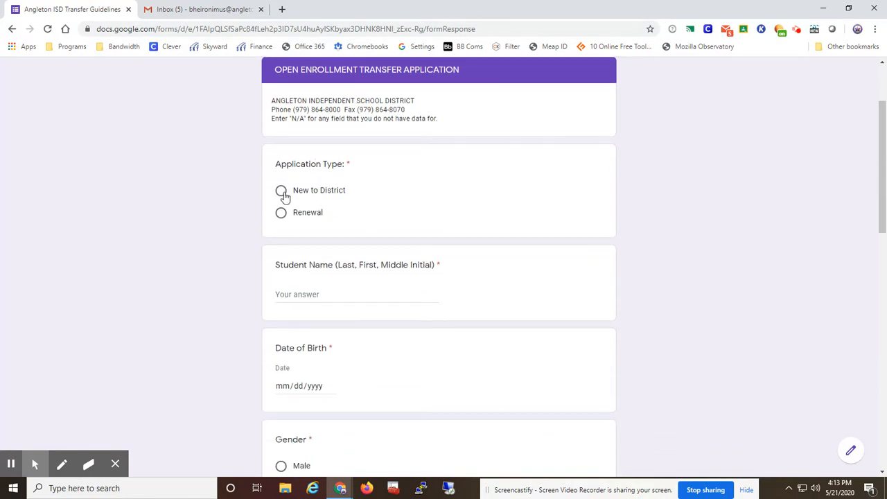
pyautogui.click(281, 189)
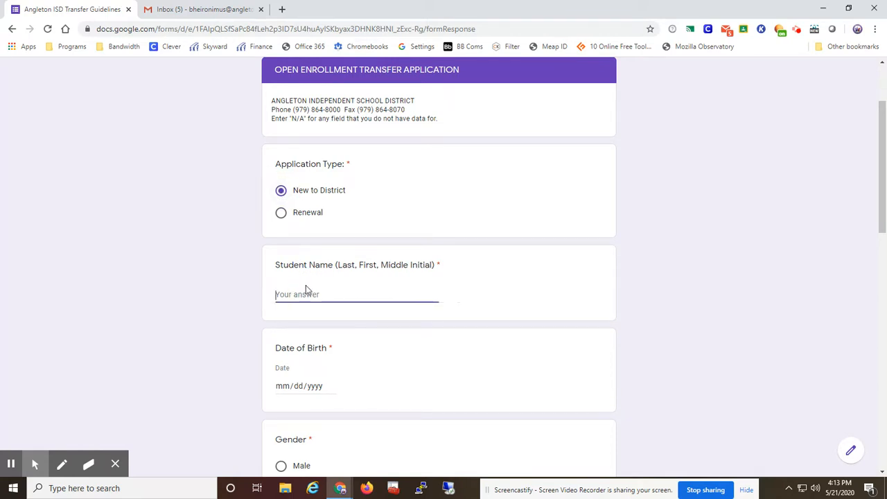
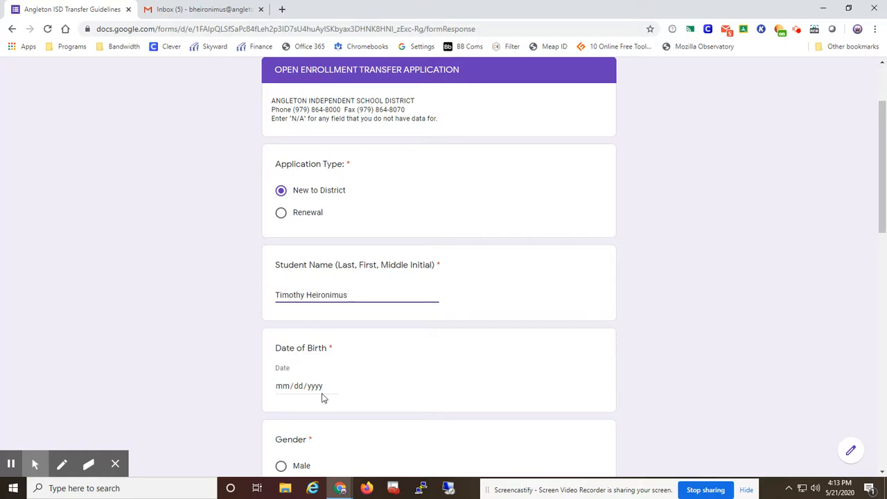
# Enter the student's date of birth and give the parent's employee department as Technology.
pyautogui.click(298, 386)
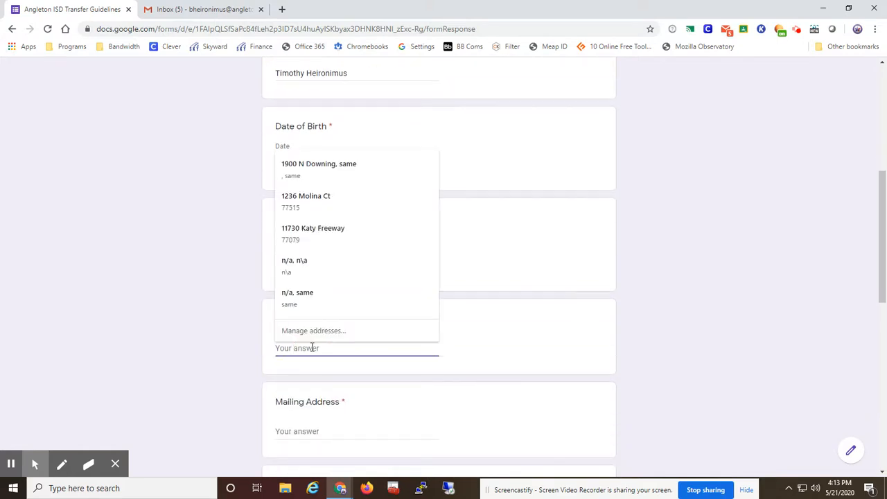
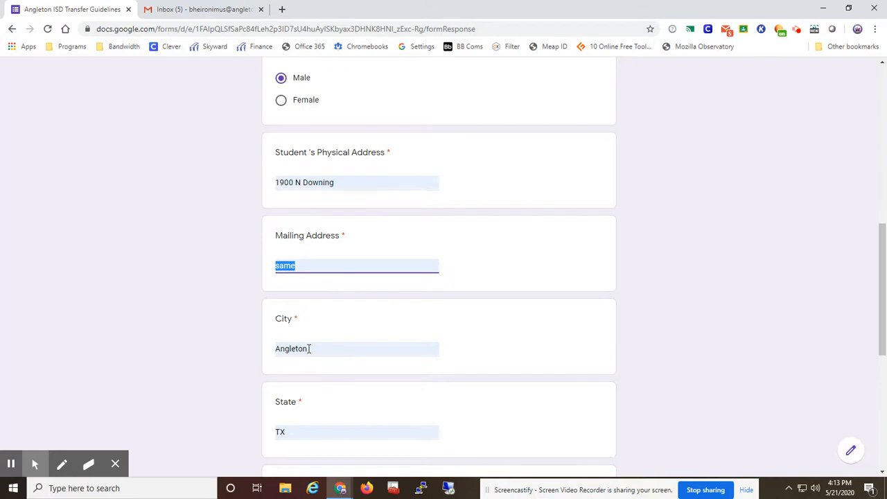
pyautogui.scroll(-3)
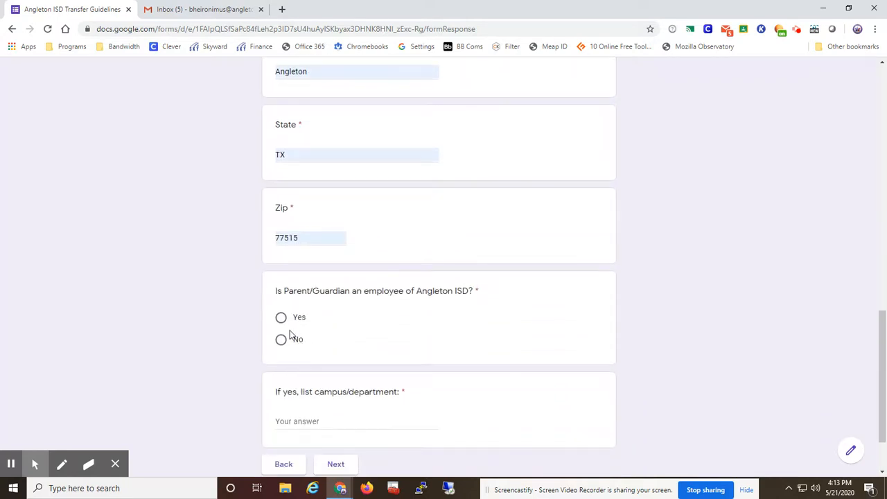
pyautogui.click(281, 317)
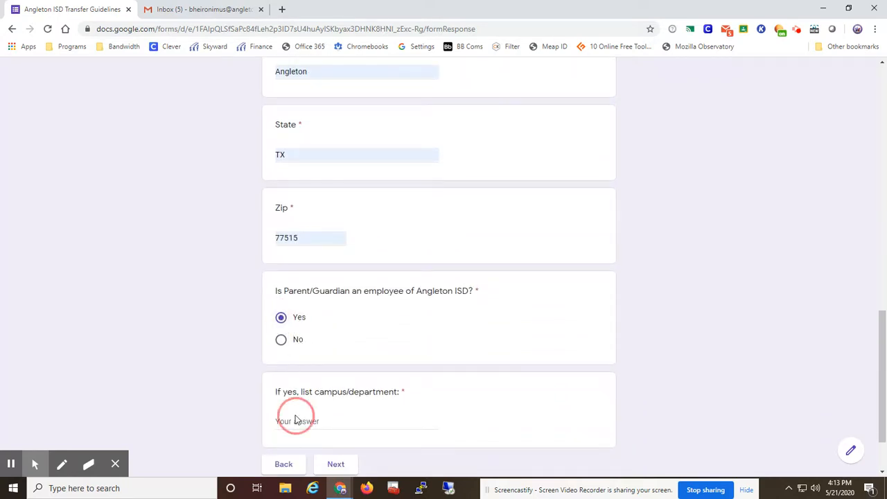
pyautogui.write('Technology')
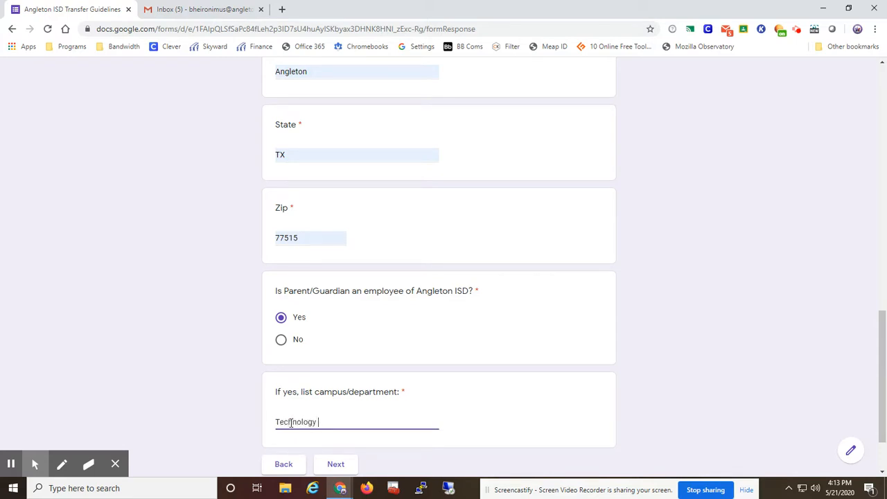
pyautogui.scroll(-3)
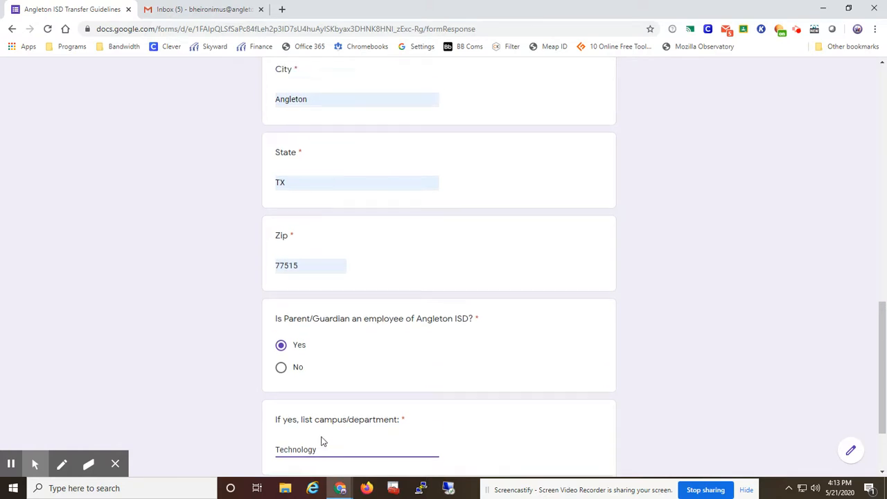
pyautogui.scroll(3)
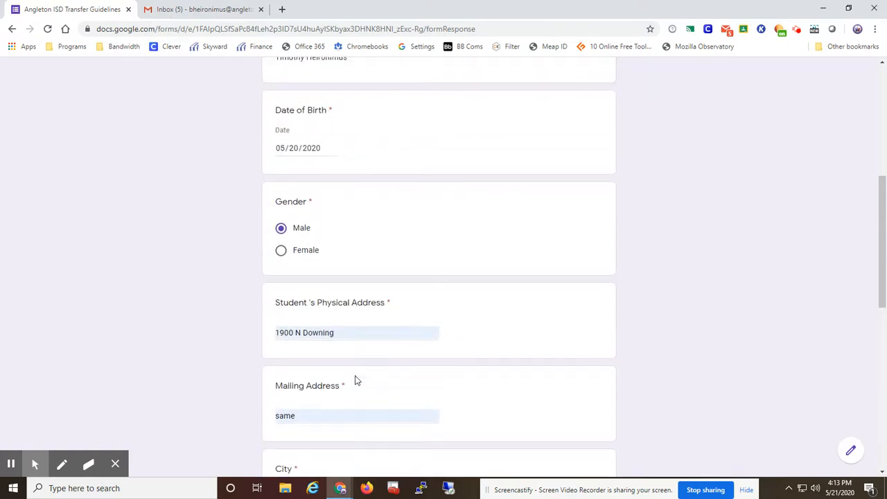
pyautogui.scroll(-3)
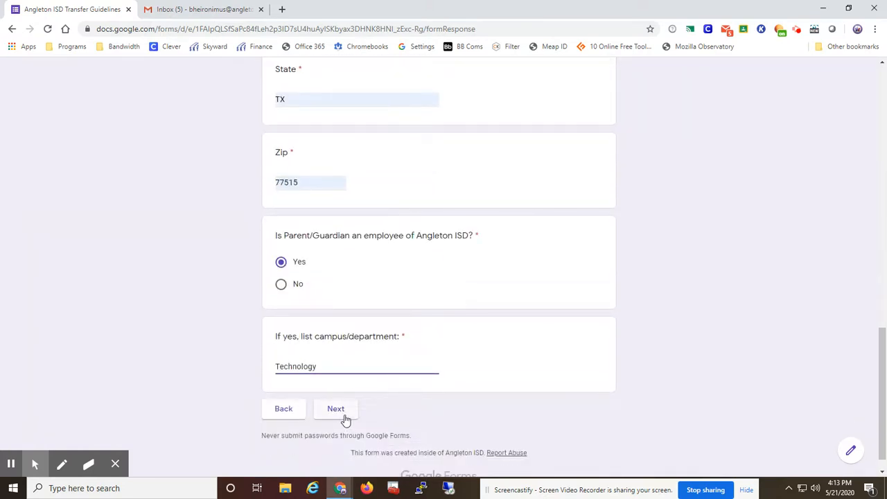
pyautogui.click(335, 408)
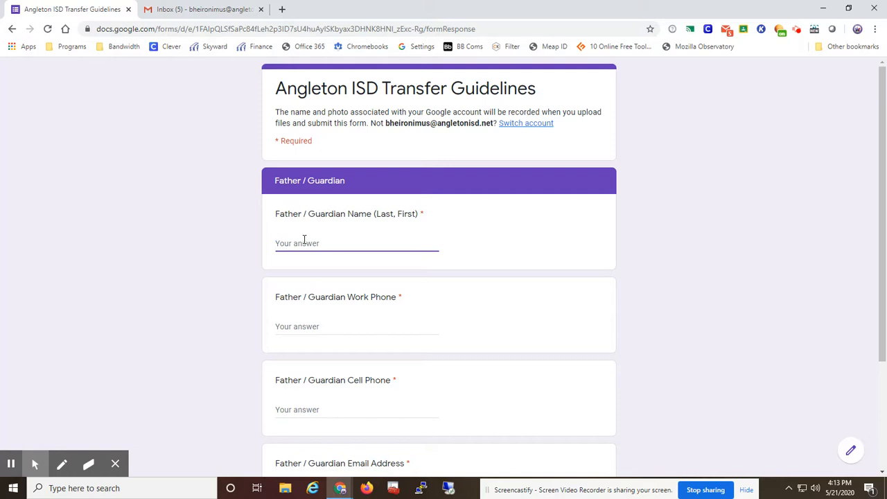
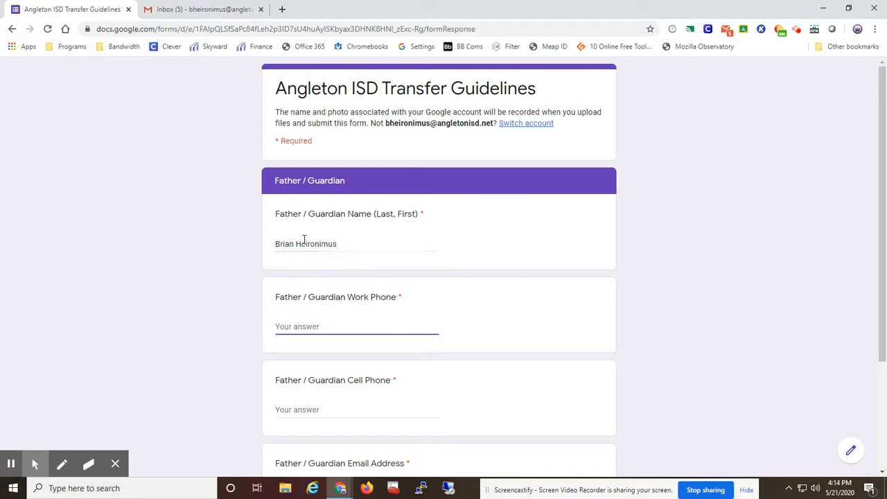
pyautogui.write('9796')
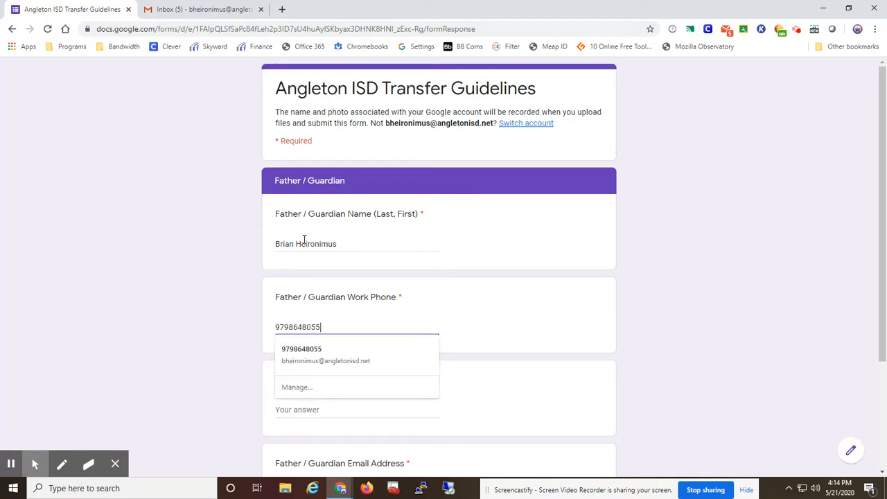
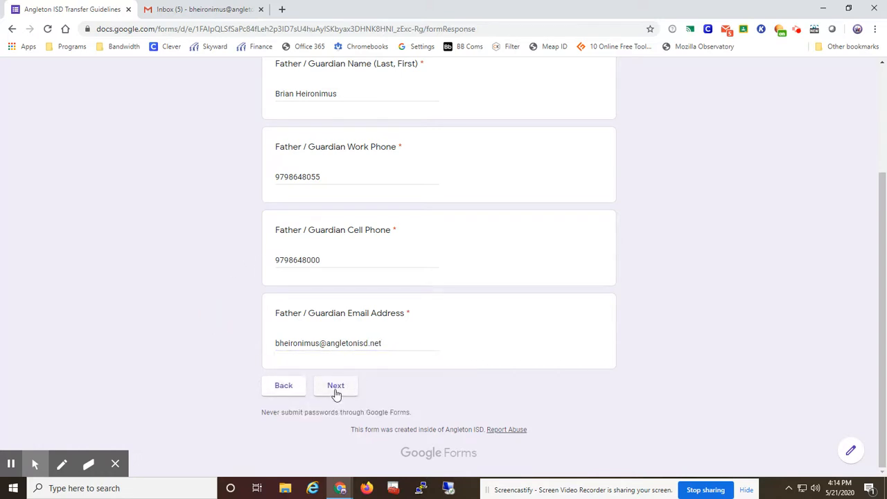
pyautogui.click(336, 385)
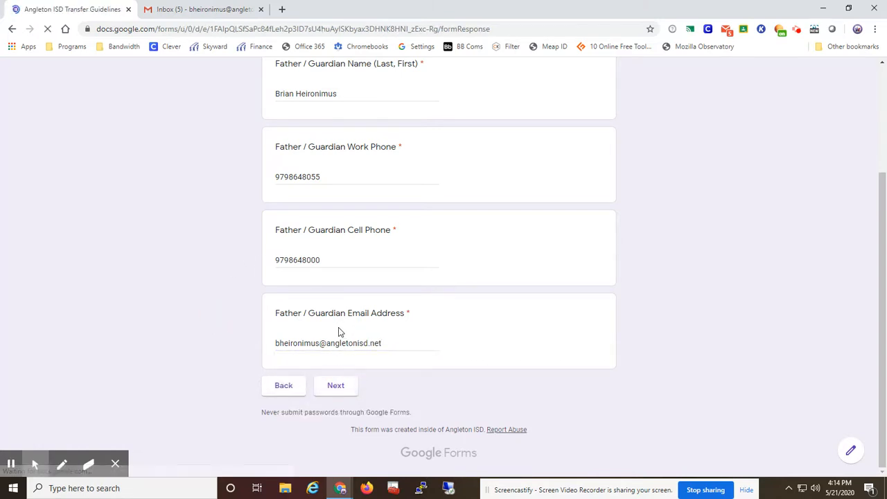
# Enter NA as the Mother/Guardian name and N/A as the work phone.
pyautogui.click(336, 385)
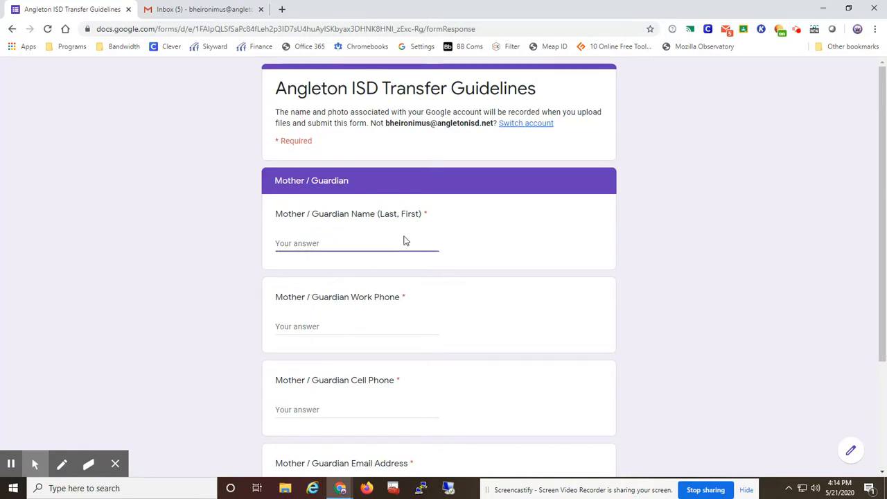
pyautogui.write('N')
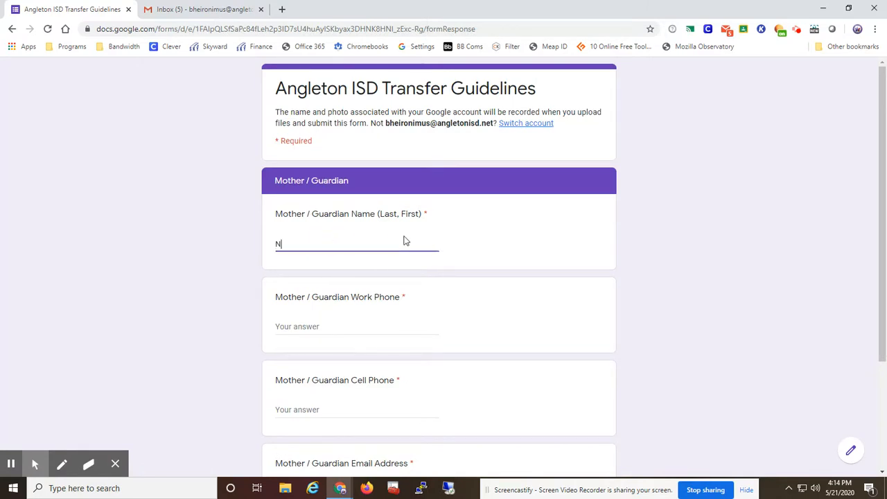
pyautogui.write('A')
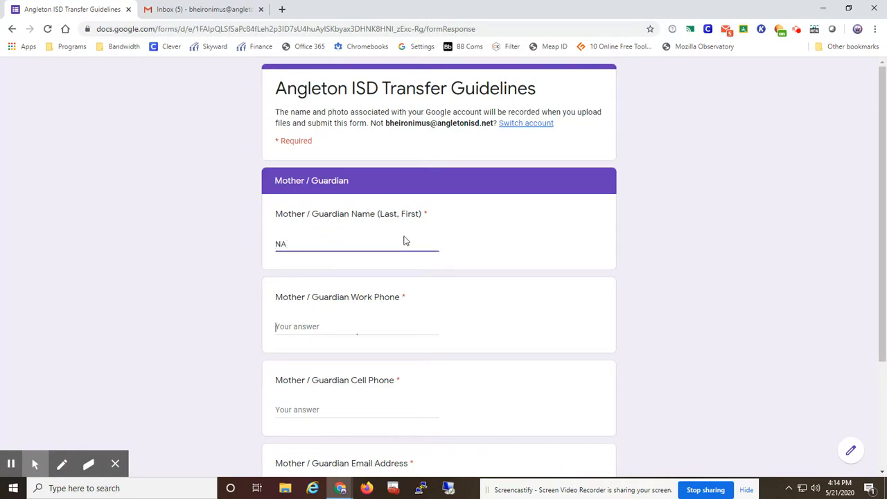
pyautogui.click(357, 326)
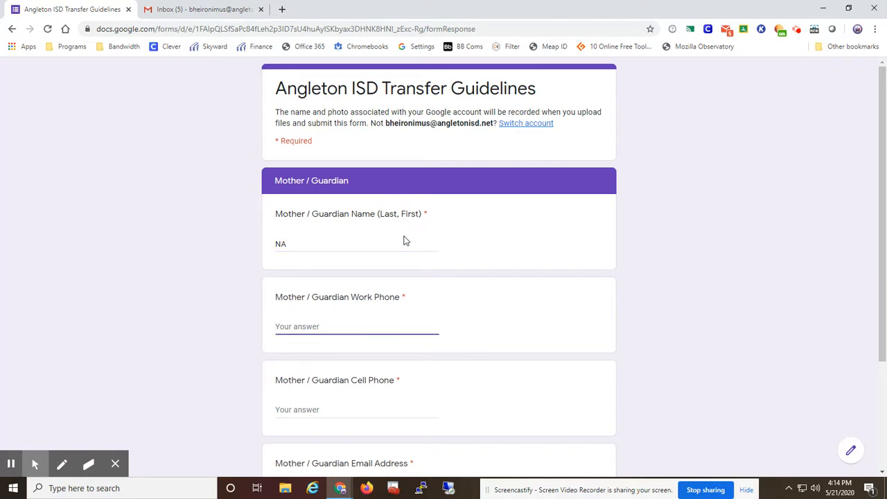
pyautogui.write('N')
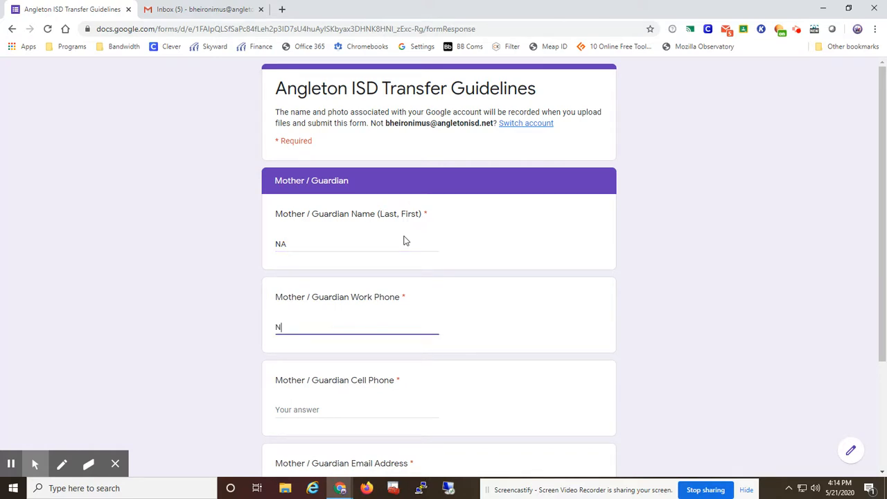
pyautogui.write('/A')
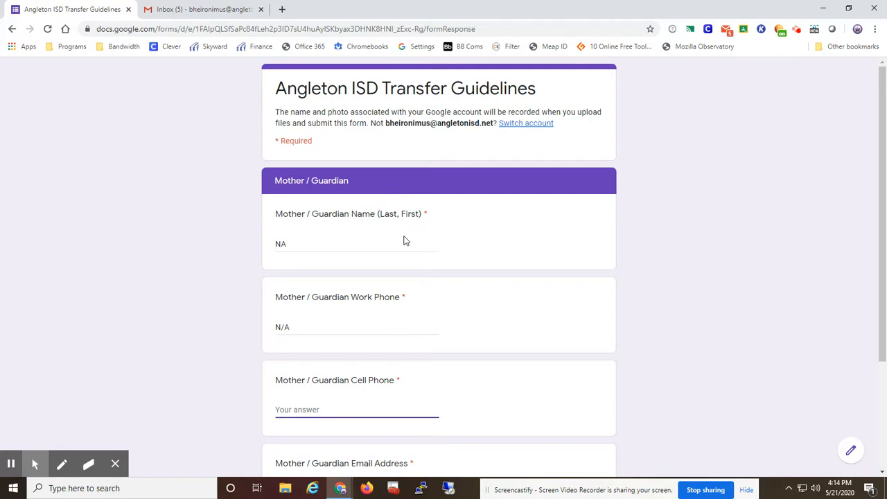
# Add a 979 cell phone and N/A email, then go on to Transfer Request.
pyautogui.write('979951')
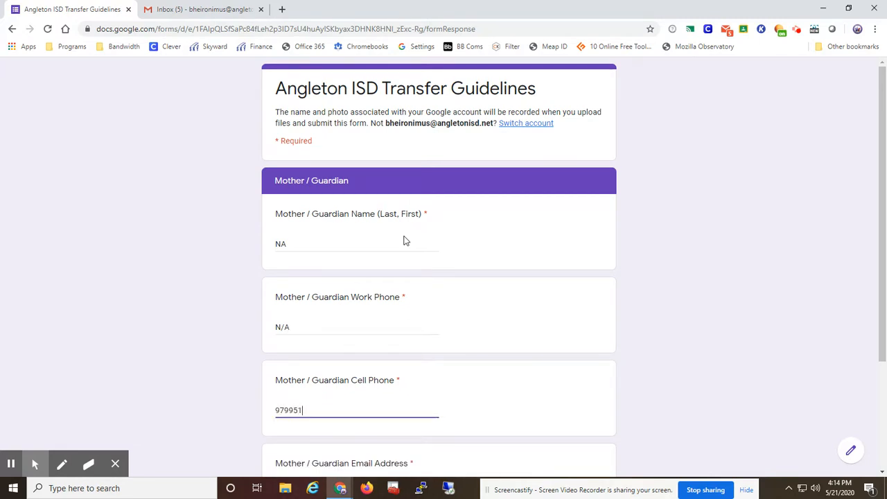
pyautogui.scroll(-3)
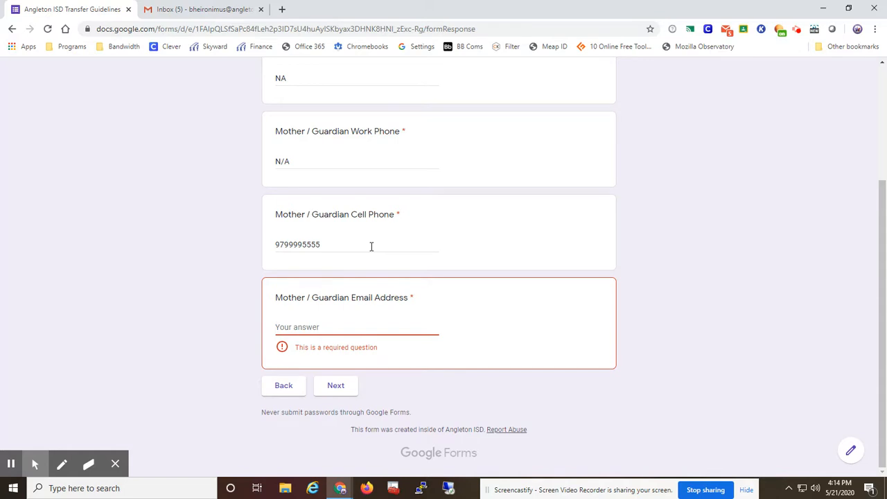
pyautogui.write('N/A')
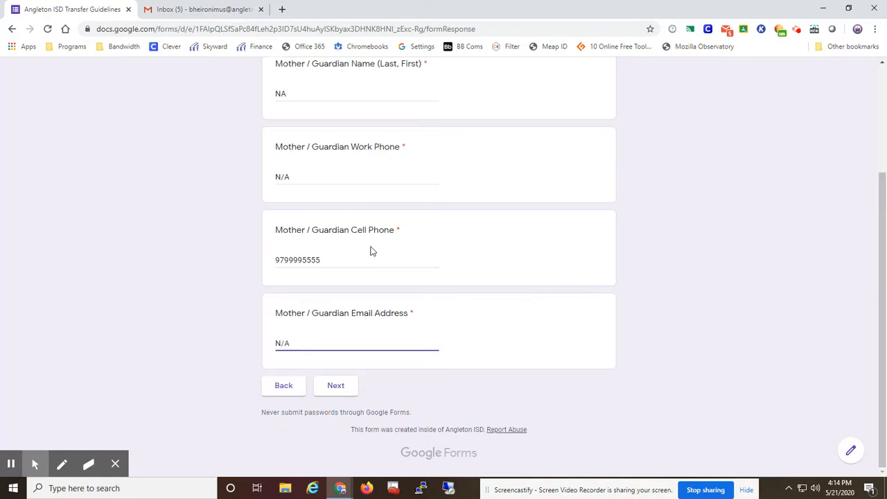
pyautogui.click(335, 386)
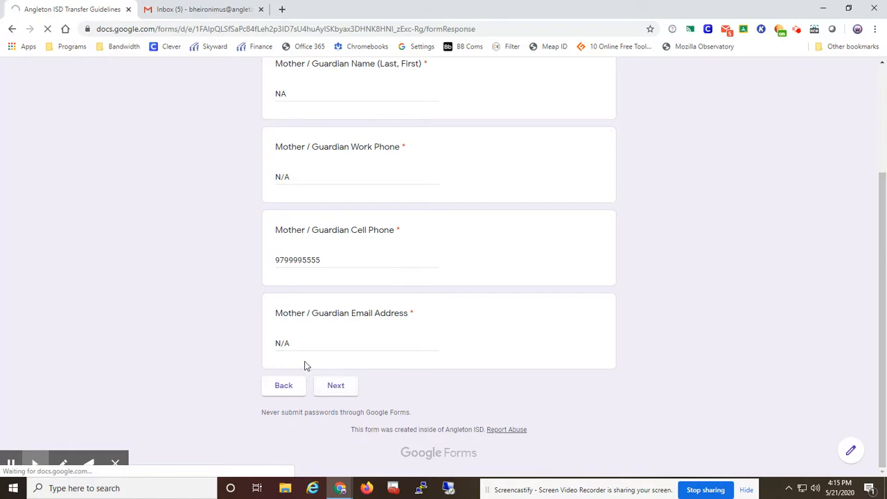
pyautogui.moveTo(147, 262)
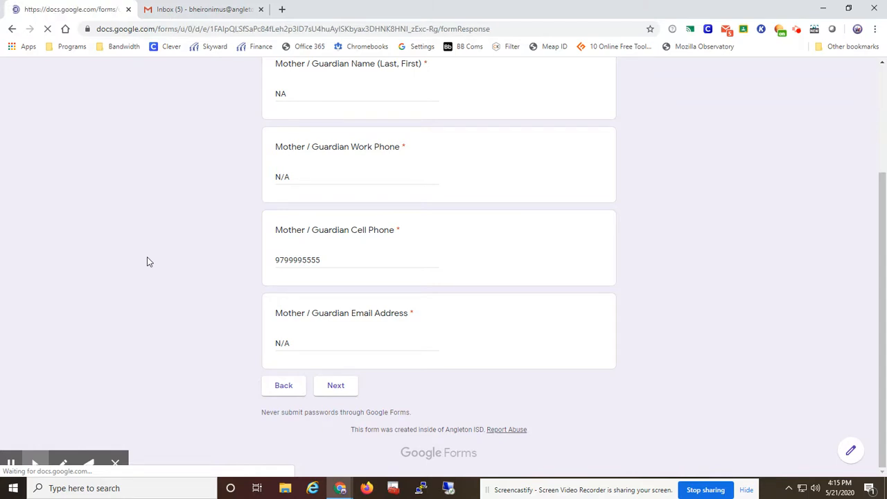
pyautogui.click(283, 386)
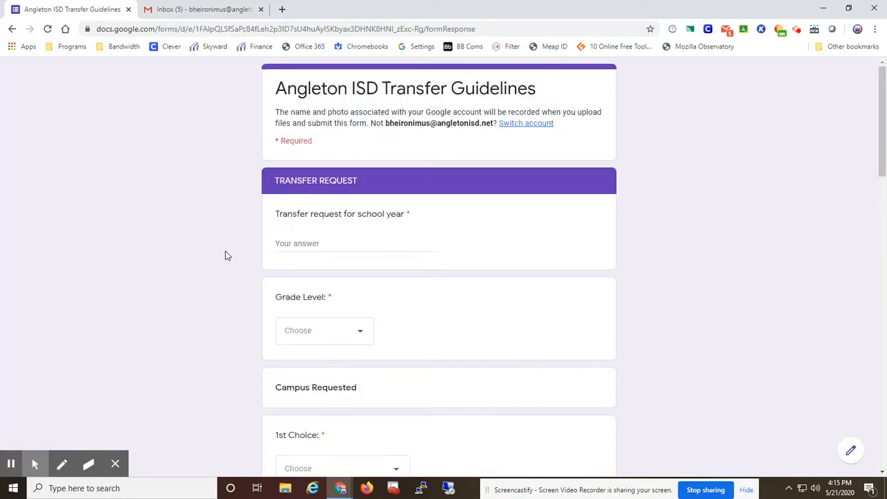
# Request 20-21, grade 2nd, with Westside Elementary first and Rancho Isabella Elementary second.
pyautogui.click(356, 243)
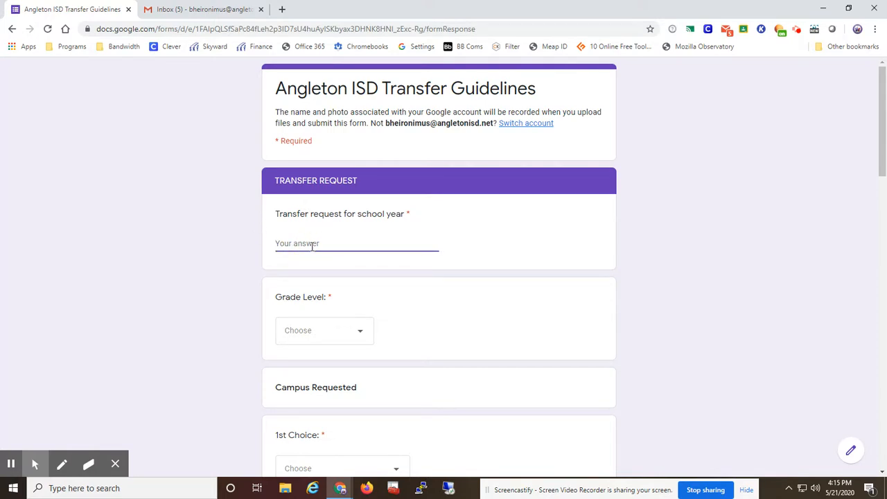
pyautogui.write('20-21')
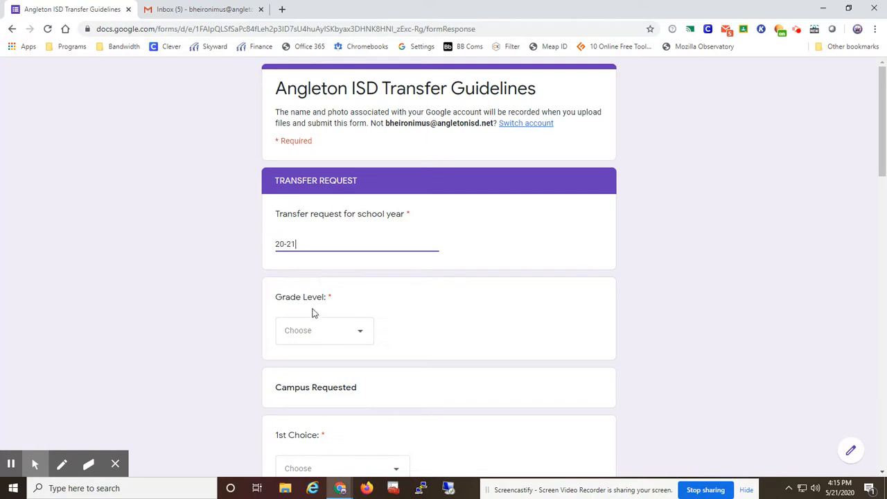
pyautogui.click(323, 329)
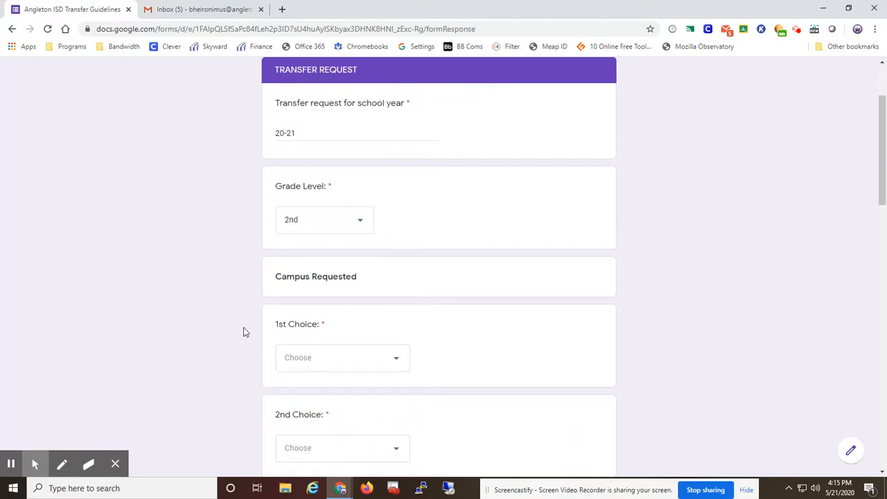
pyautogui.click(342, 357)
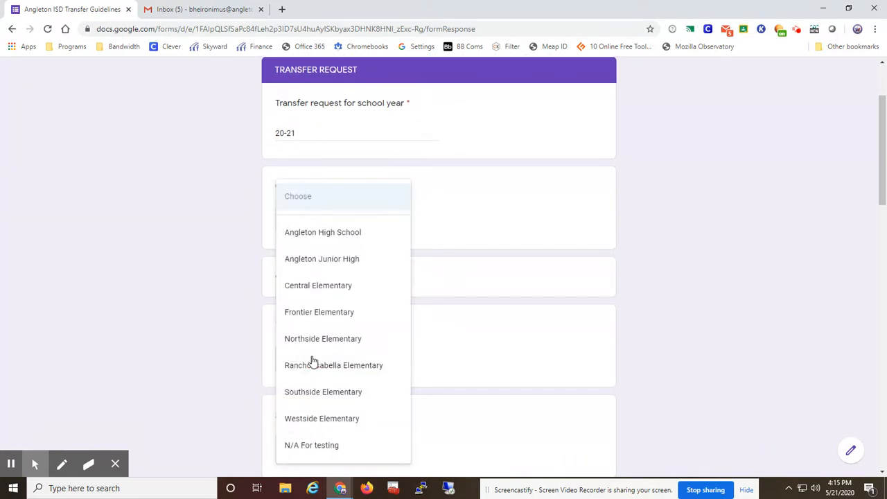
pyautogui.moveTo(318, 391)
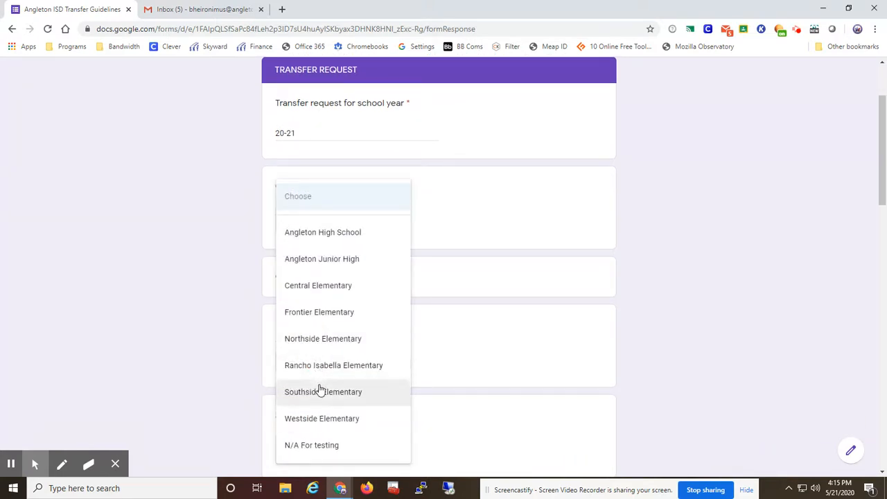
pyautogui.click(321, 418)
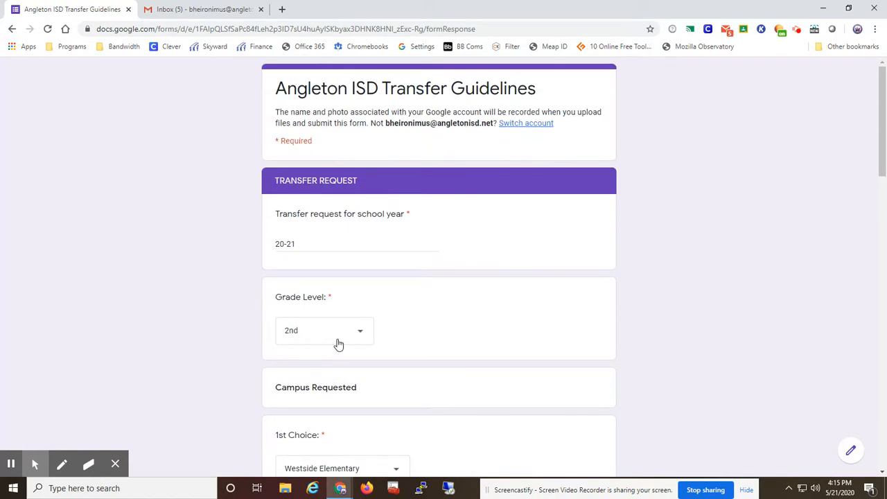
pyautogui.moveTo(337, 100)
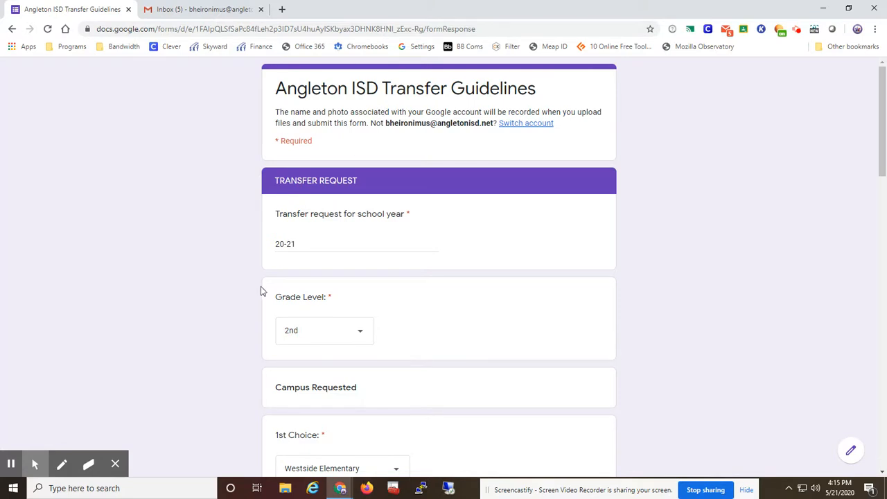
pyautogui.scroll(-3)
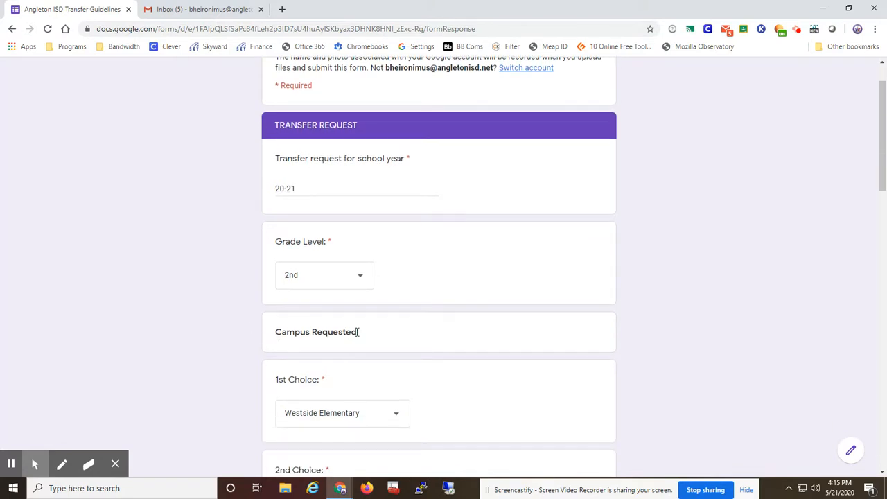
pyautogui.scroll(-3)
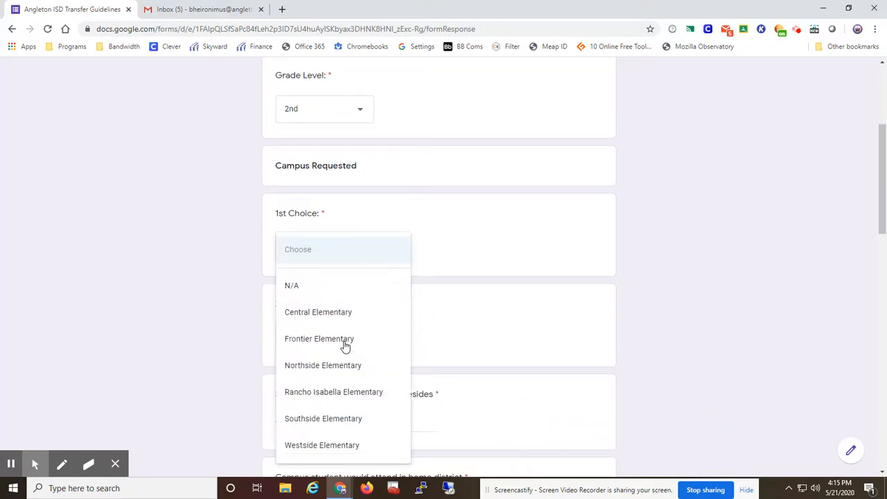
pyautogui.click(322, 445)
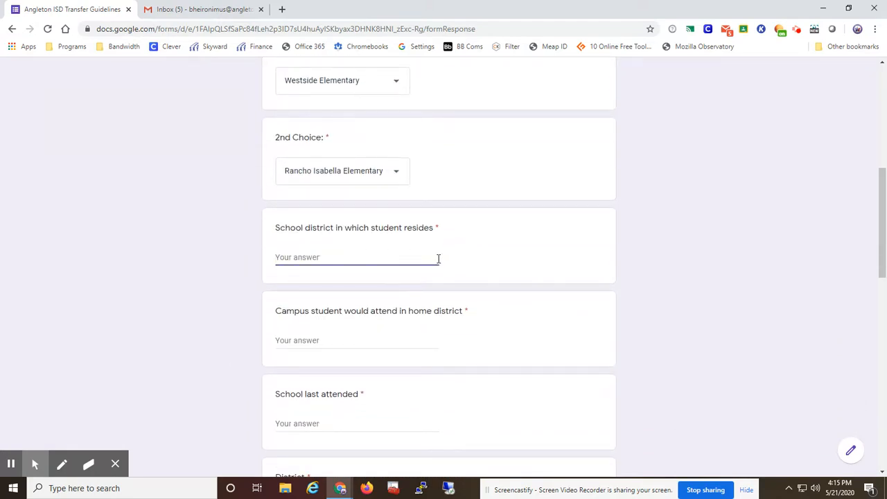
pyautogui.scroll(-3)
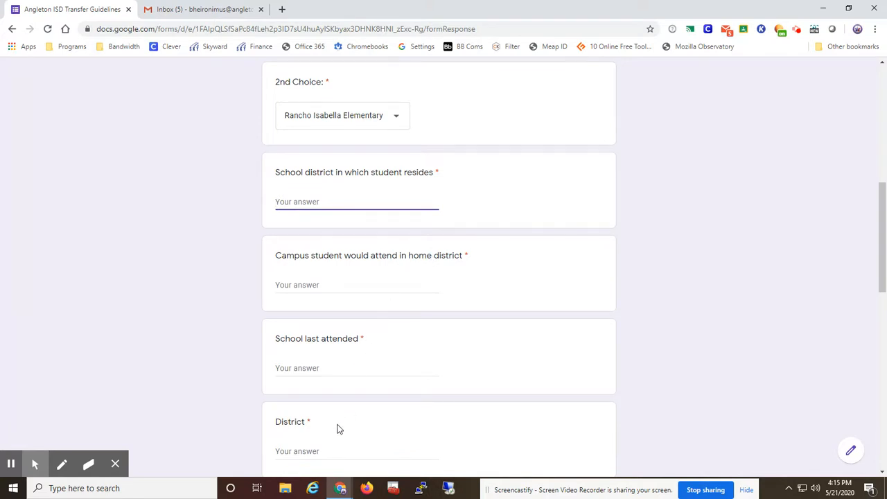
# Answer N/A for the school district of residence and the campus question.
pyautogui.click(320, 202)
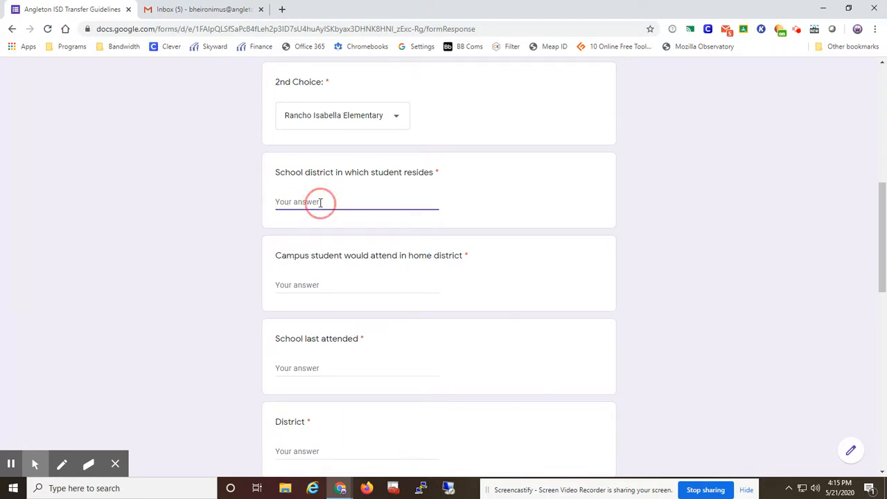
pyautogui.click(322, 201)
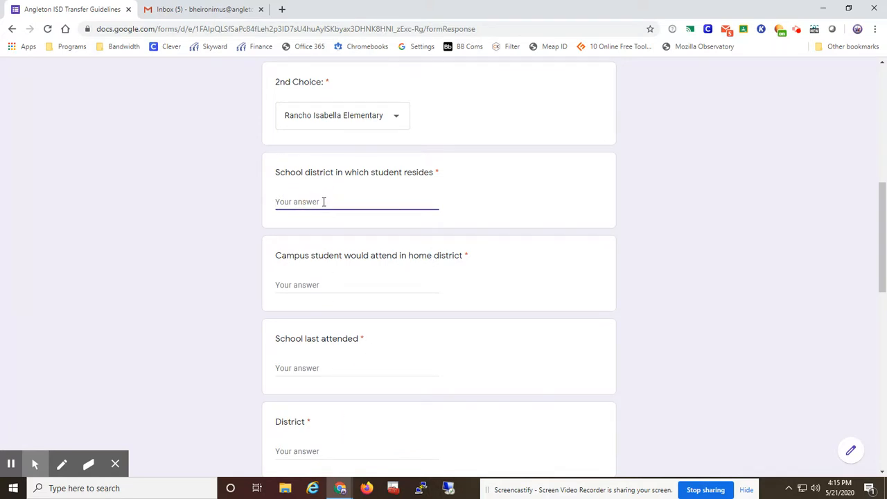
pyautogui.write('N/A')
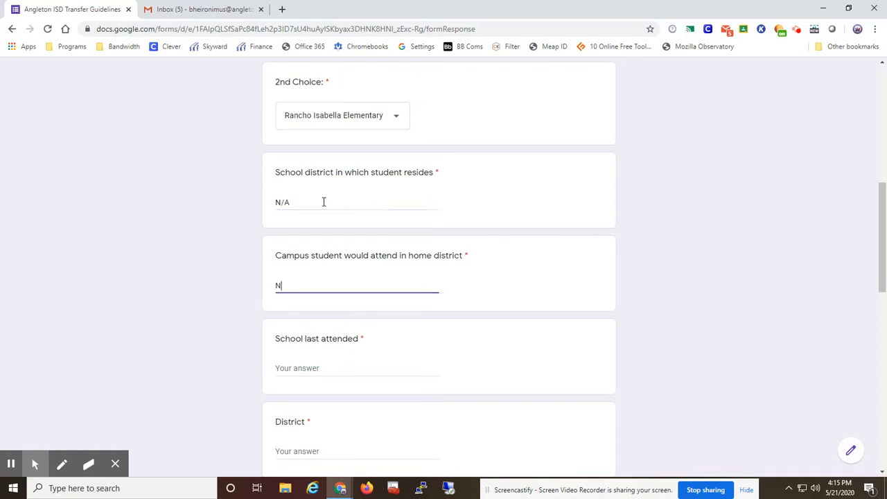
pyautogui.write('/A')
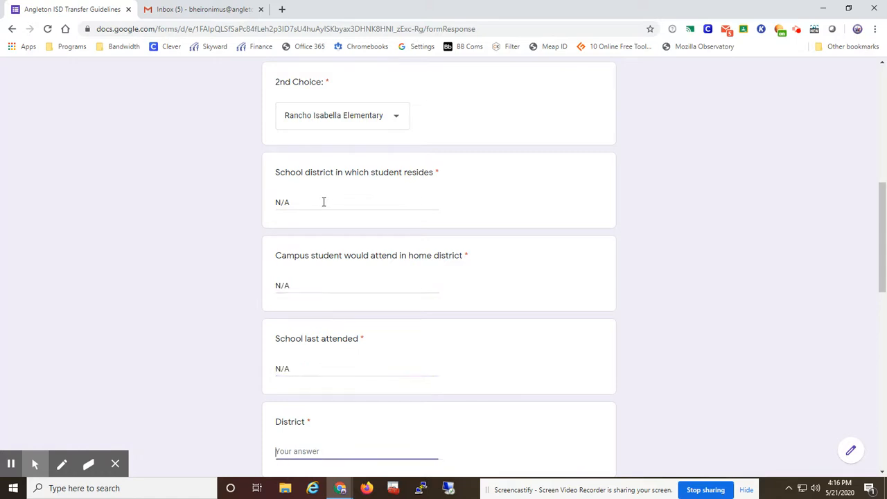
pyautogui.scroll(-3)
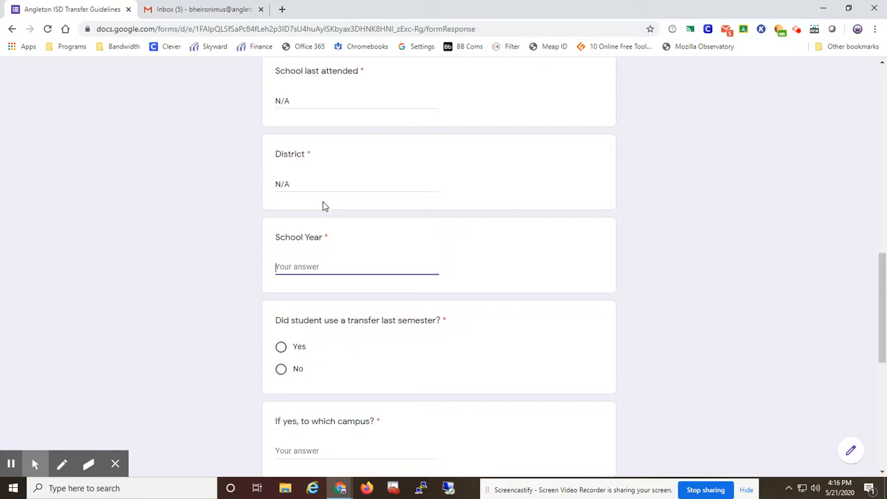
pyautogui.write('N/A')
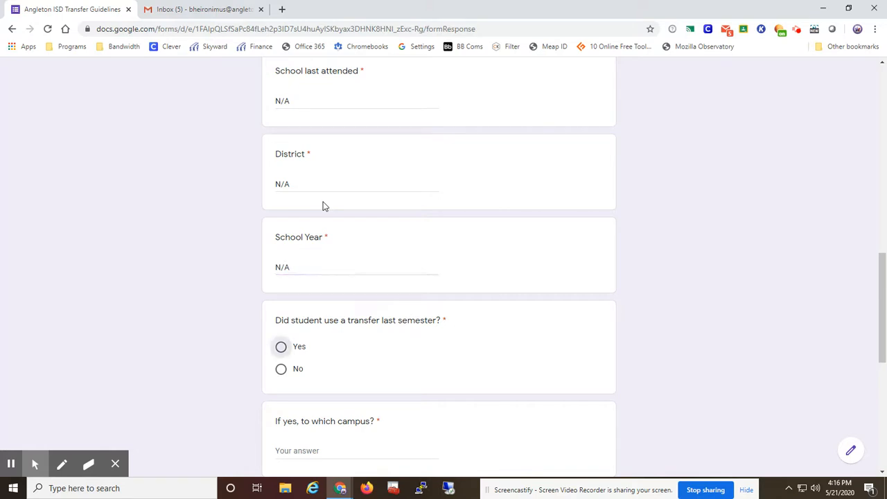
# Select Yes for prior transfer and None for special services, and give N/A as the reason.
pyautogui.click(281, 346)
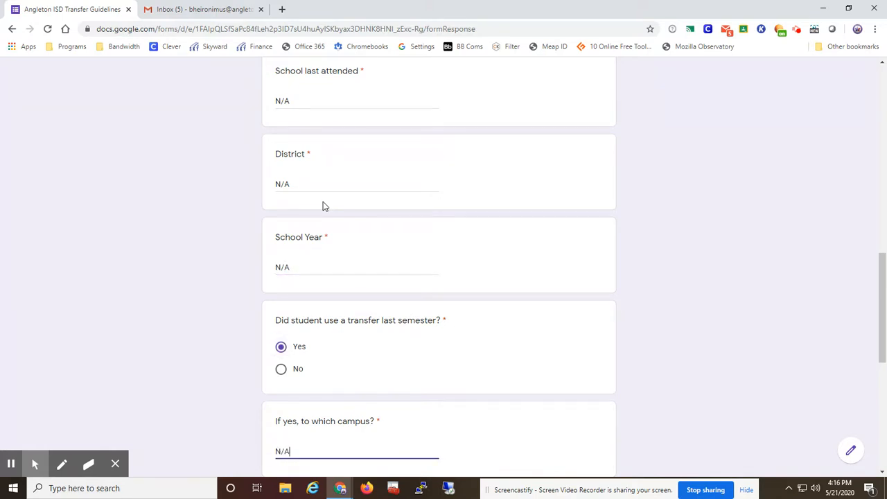
pyautogui.scroll(-3)
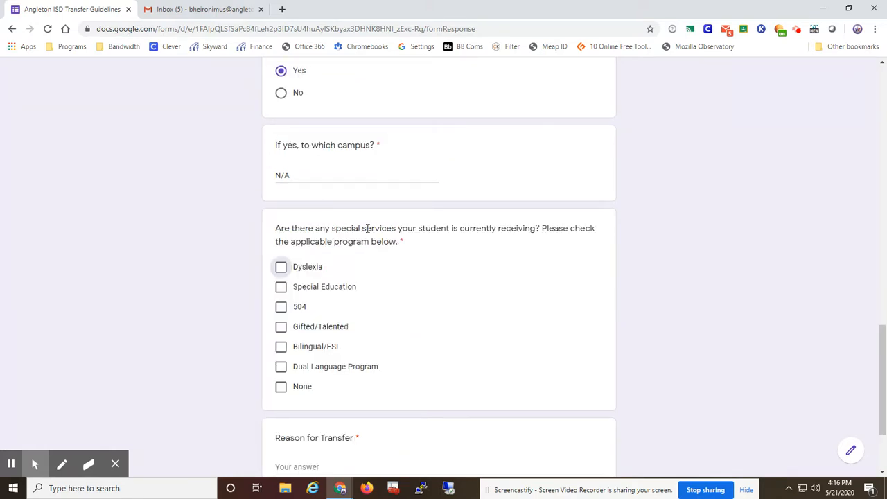
pyautogui.moveTo(377, 252)
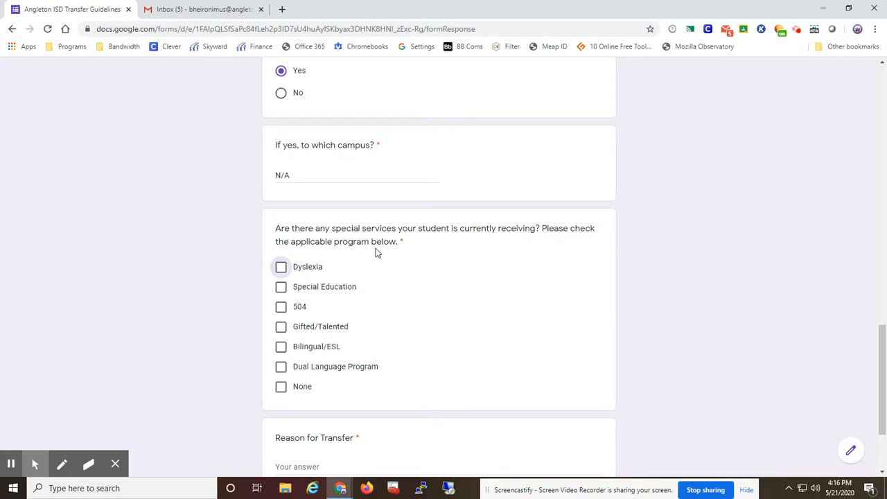
pyautogui.moveTo(468, 243)
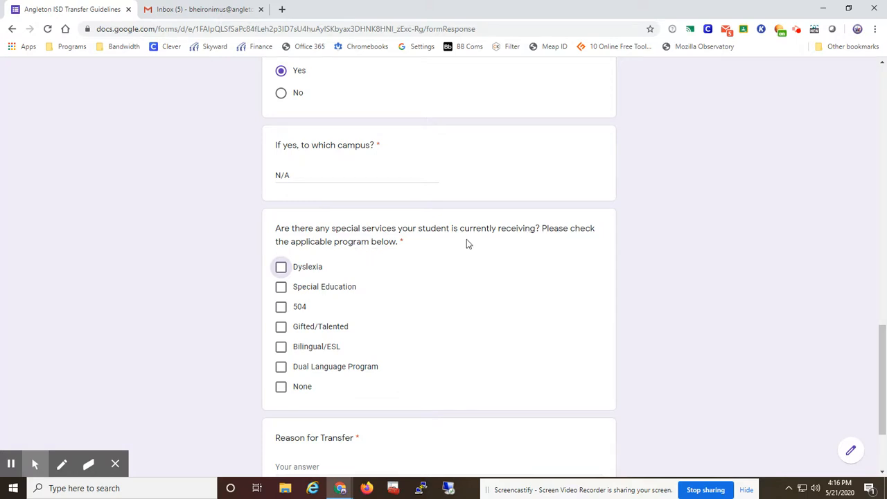
pyautogui.moveTo(368, 274)
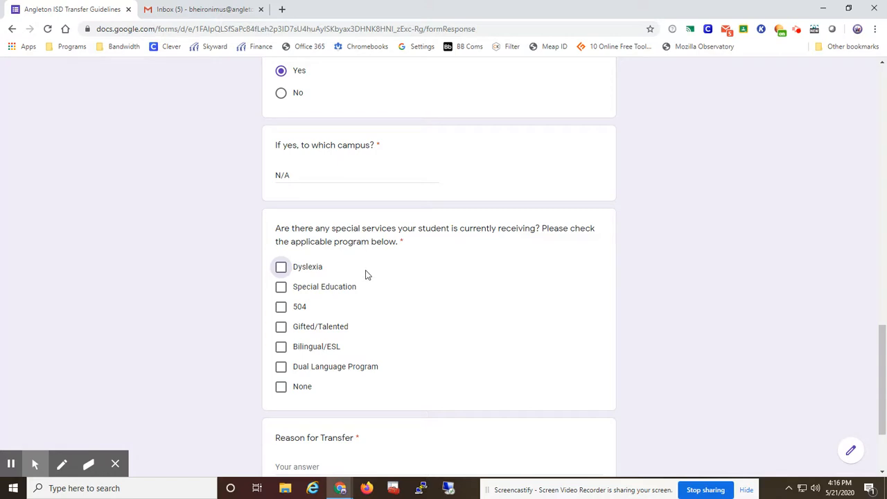
pyautogui.moveTo(281, 267)
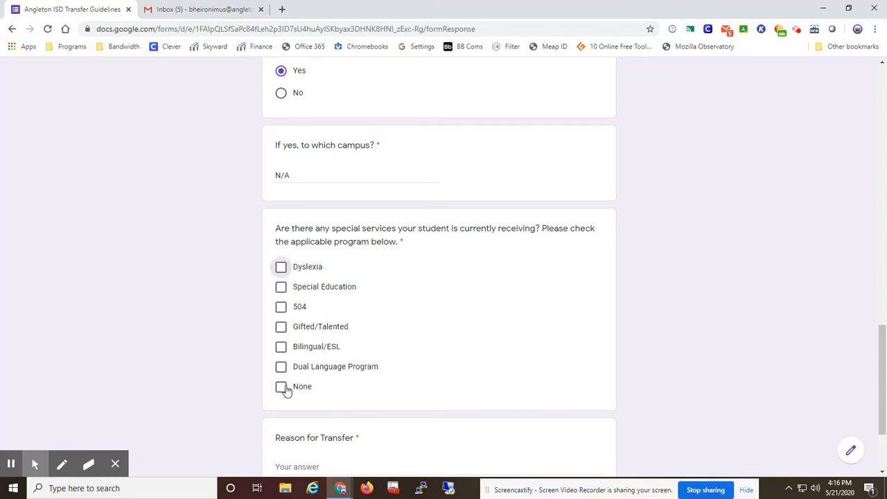
pyautogui.click(281, 386)
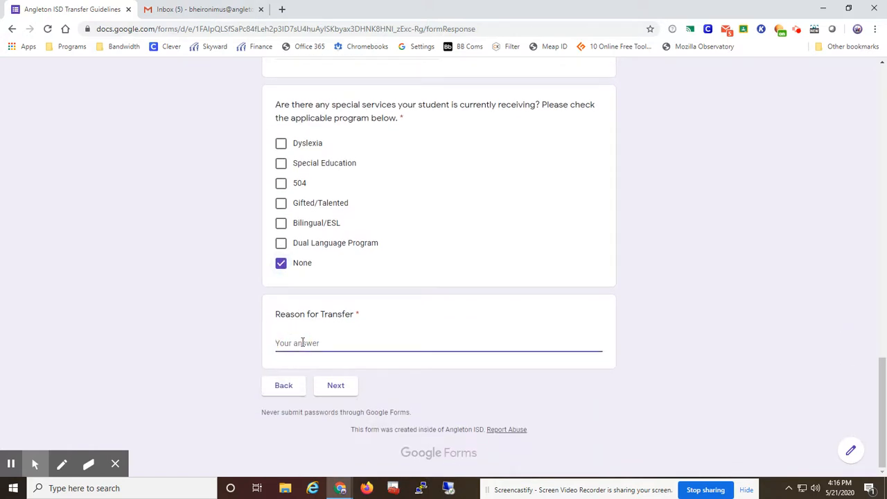
pyautogui.click(336, 386)
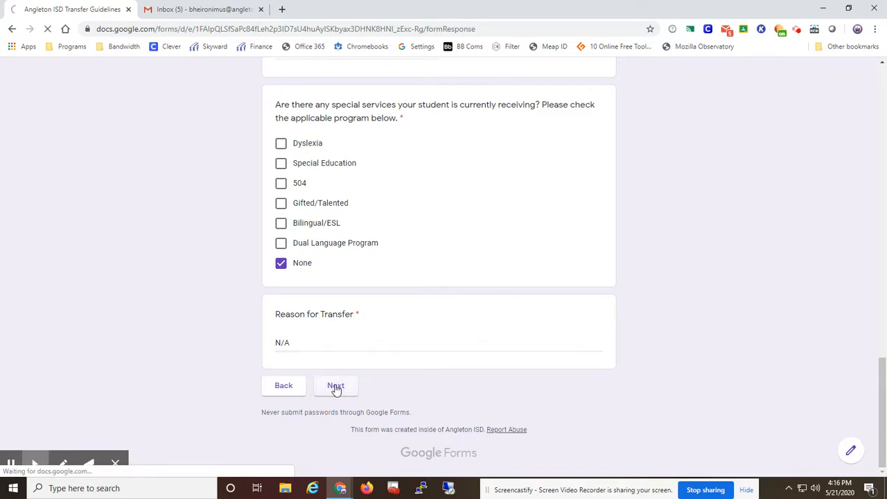
pyautogui.click(336, 385)
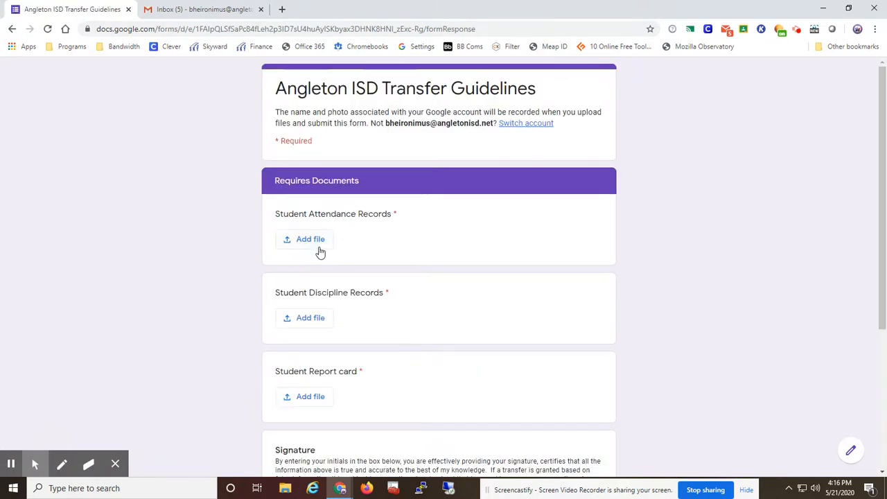
pyautogui.moveTo(401, 108)
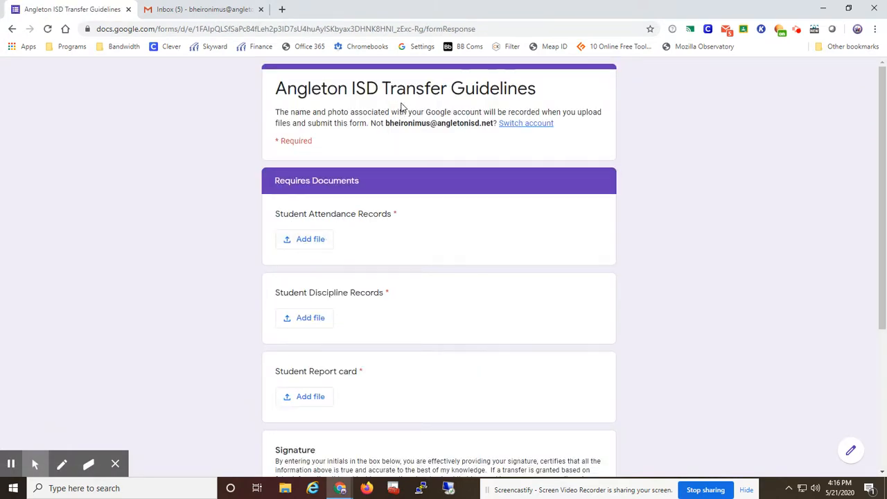
# Upload Doc1.txt, Doc2.txt and Doc3.txt as attendance, discipline and report card records.
pyautogui.scroll(-3)
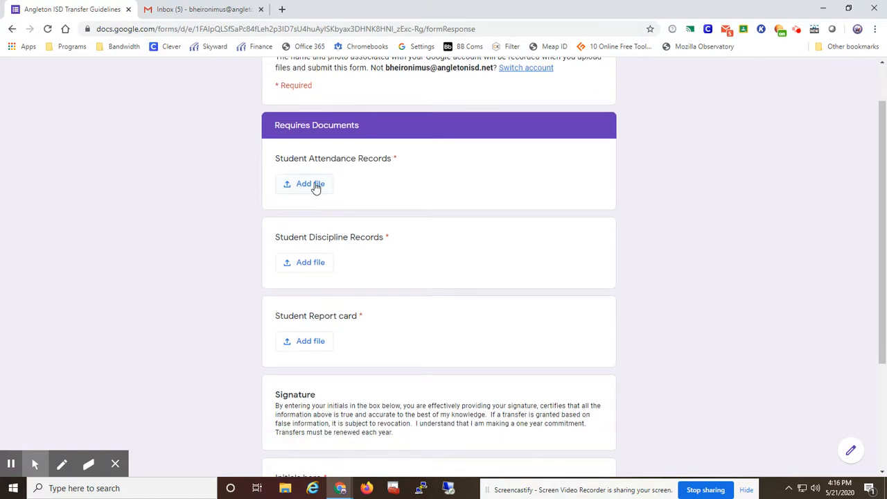
pyautogui.click(309, 184)
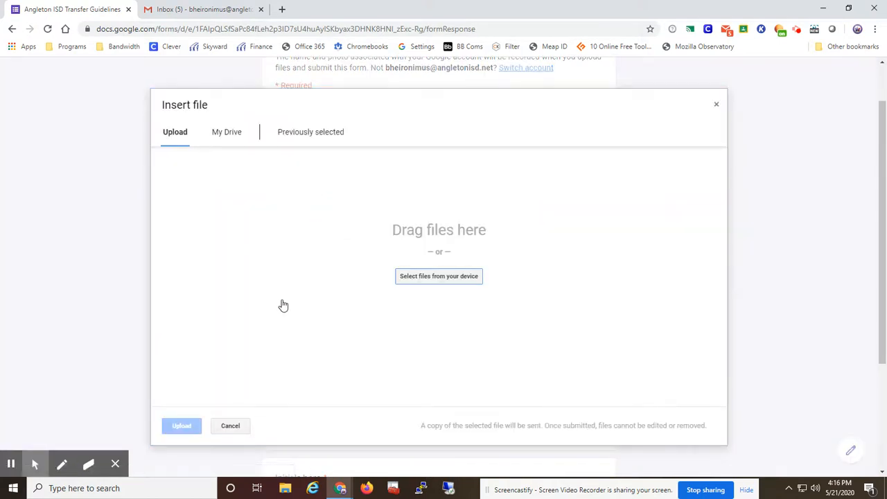
pyautogui.moveTo(93, 408)
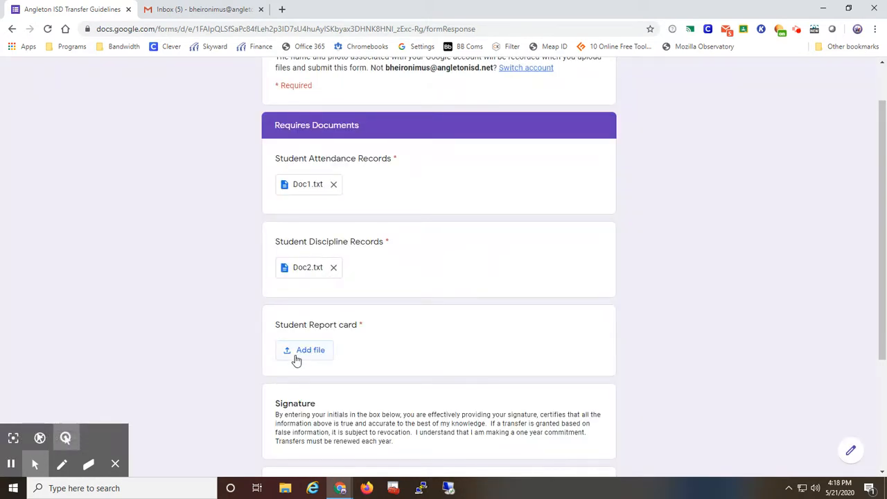
pyautogui.click(304, 350)
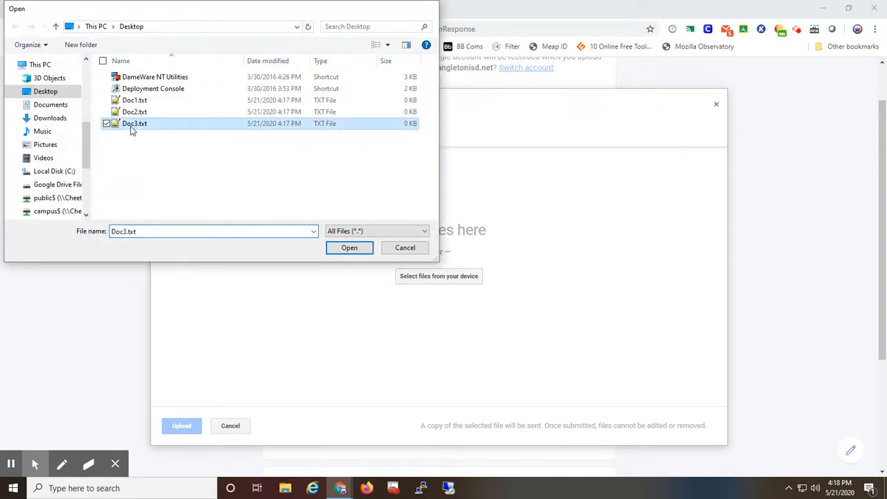
pyautogui.click(350, 247)
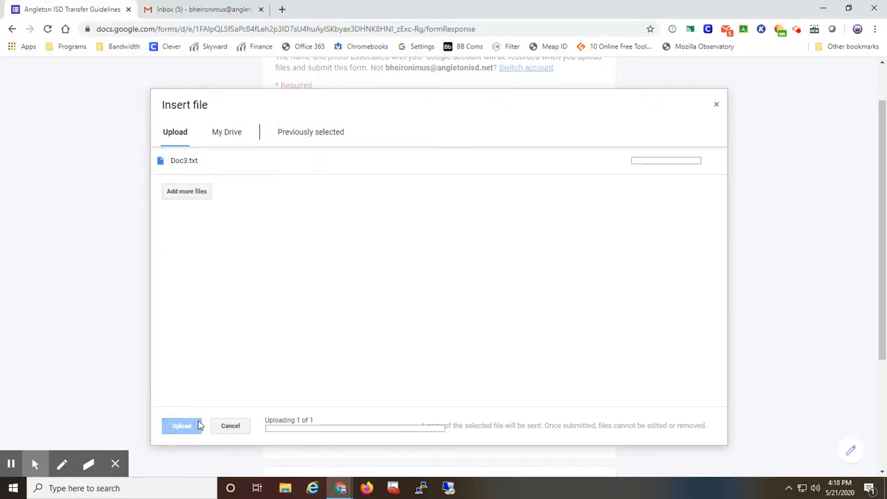
pyautogui.click(181, 425)
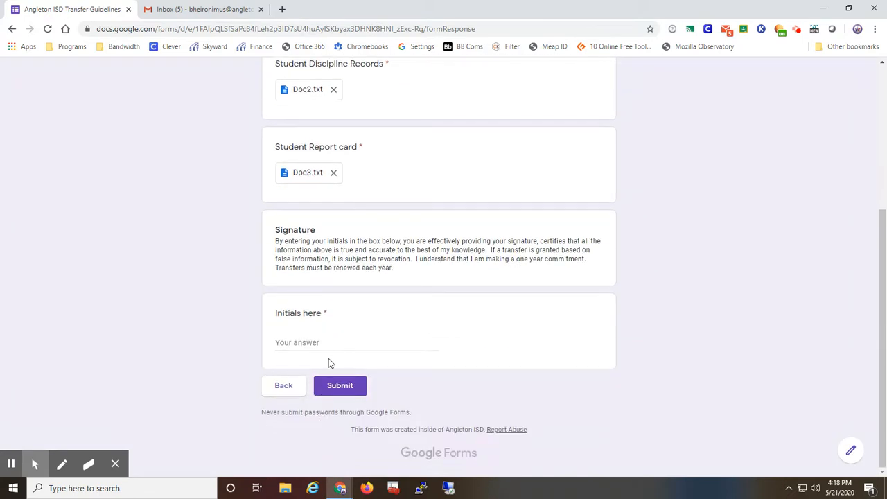
# Enter initials BAH and submit the transfer application.
pyautogui.write('BAH')
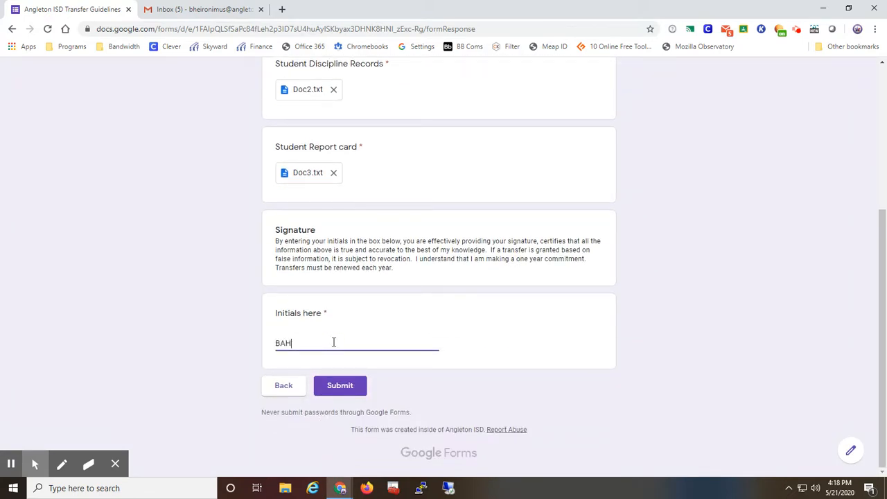
pyautogui.click(339, 385)
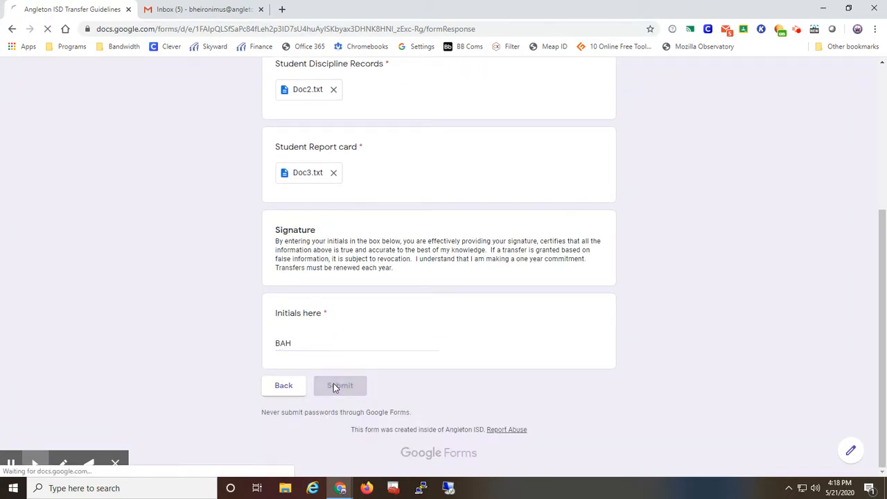
pyautogui.click(340, 385)
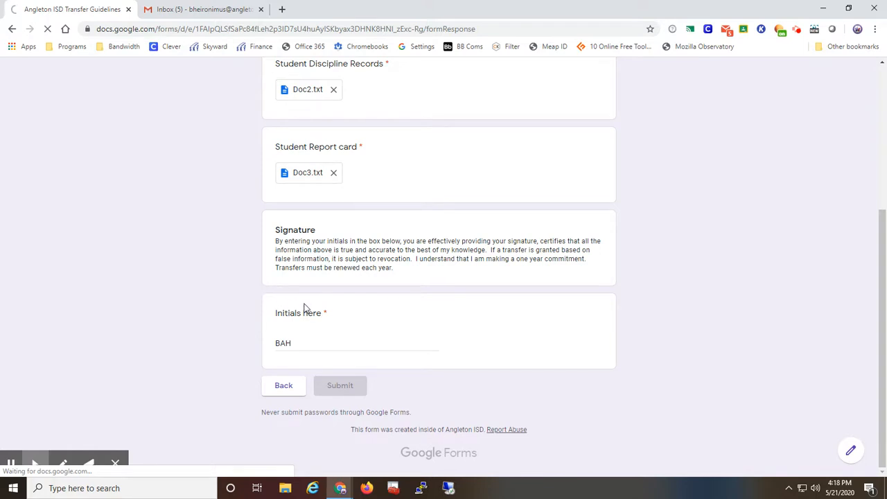
pyautogui.scroll(3)
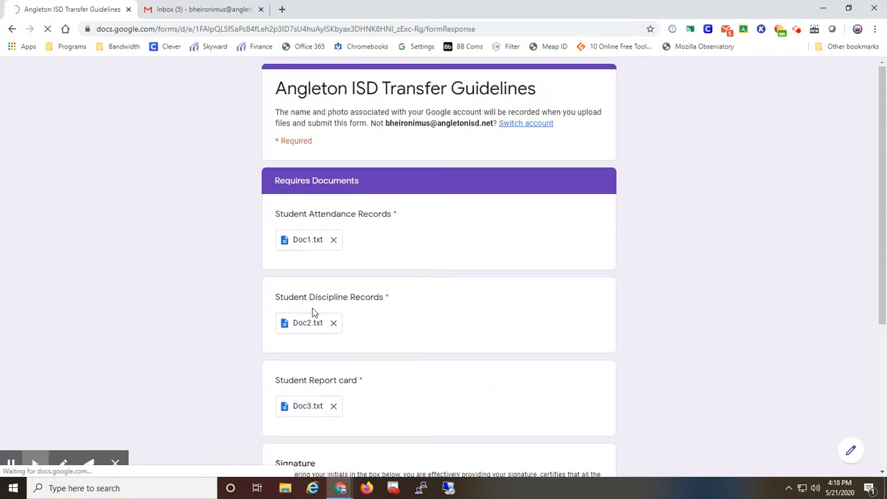